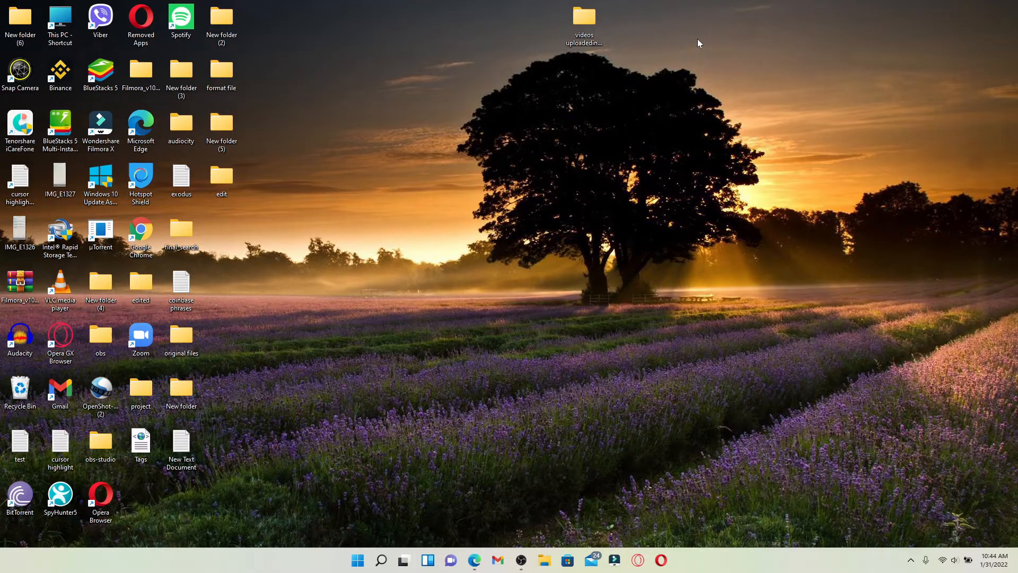
mouse_move(910, 256)
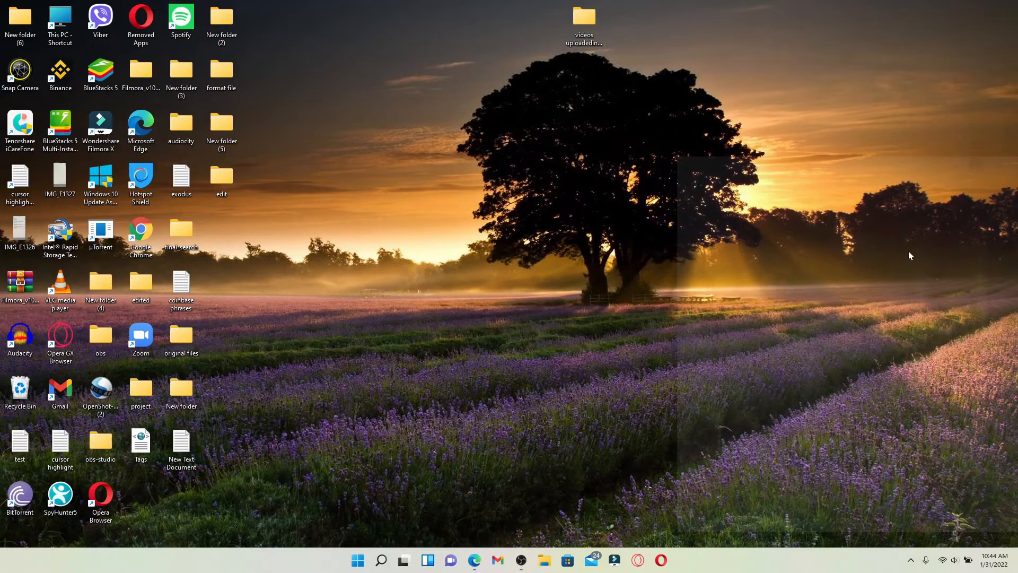
mouse_move(568, 347)
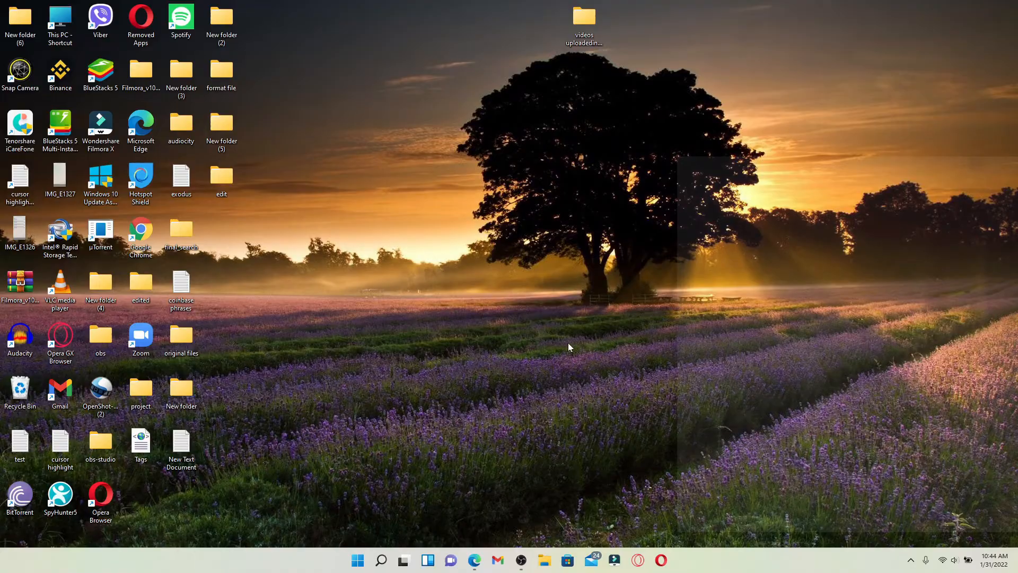
left_click(474, 560)
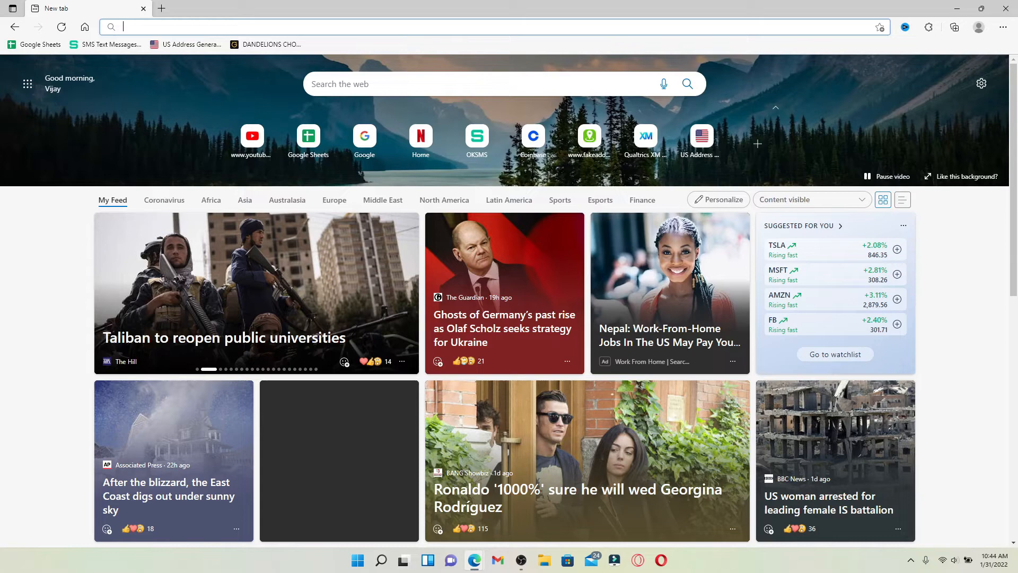
type("www.cox.com/residential/home.html")
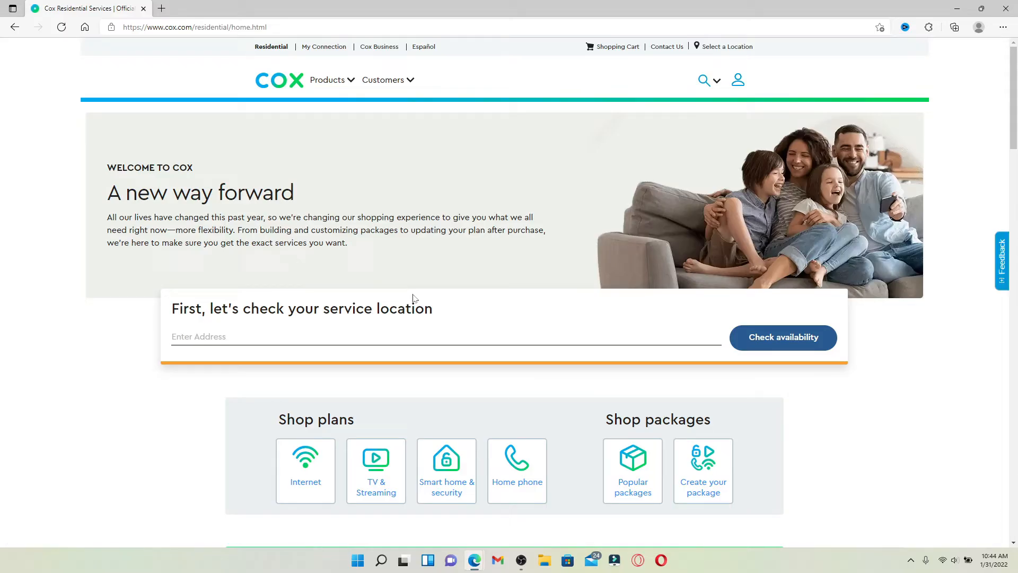
mouse_move(738, 80)
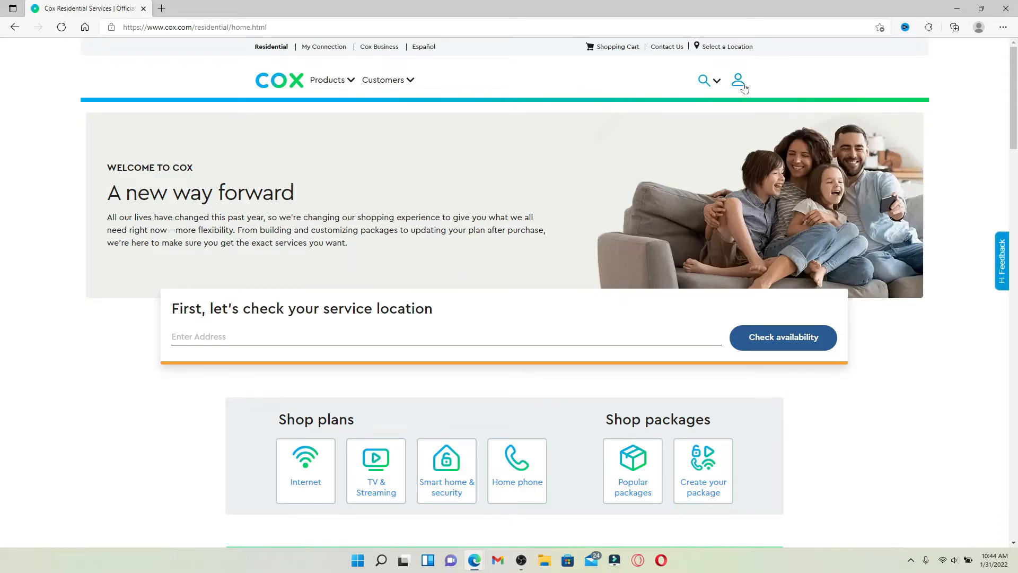
left_click(738, 80)
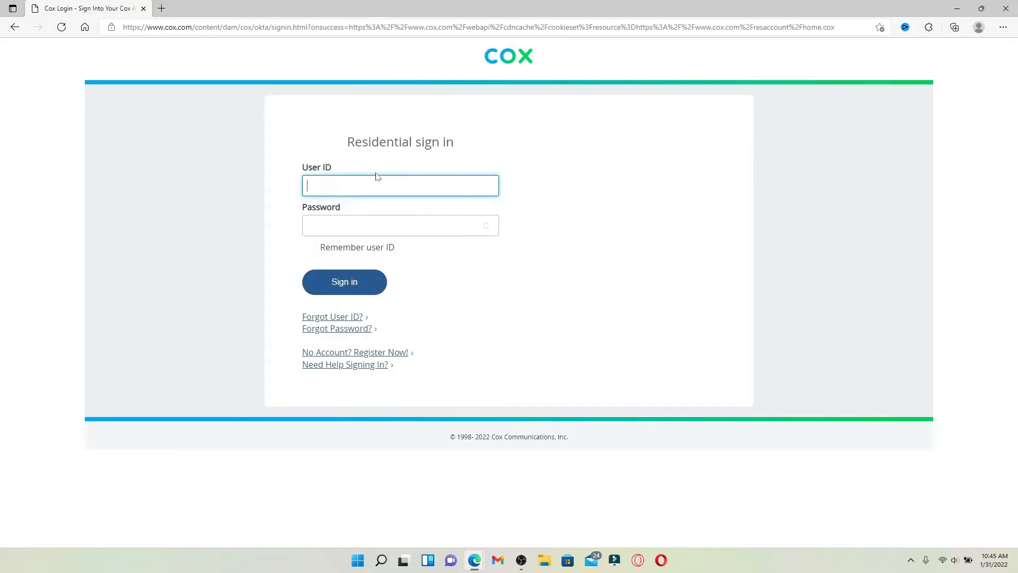
left_click(308, 247)
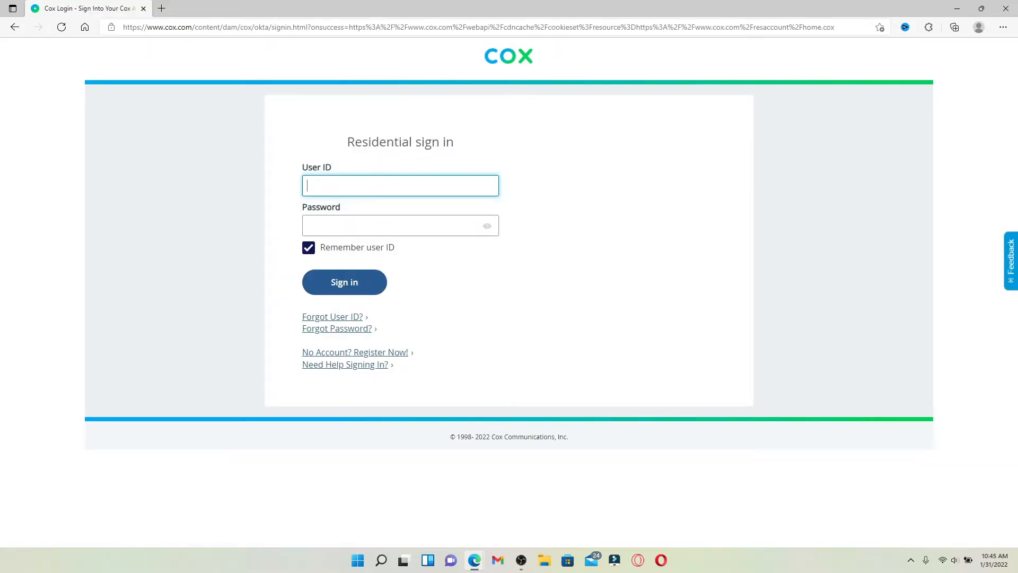
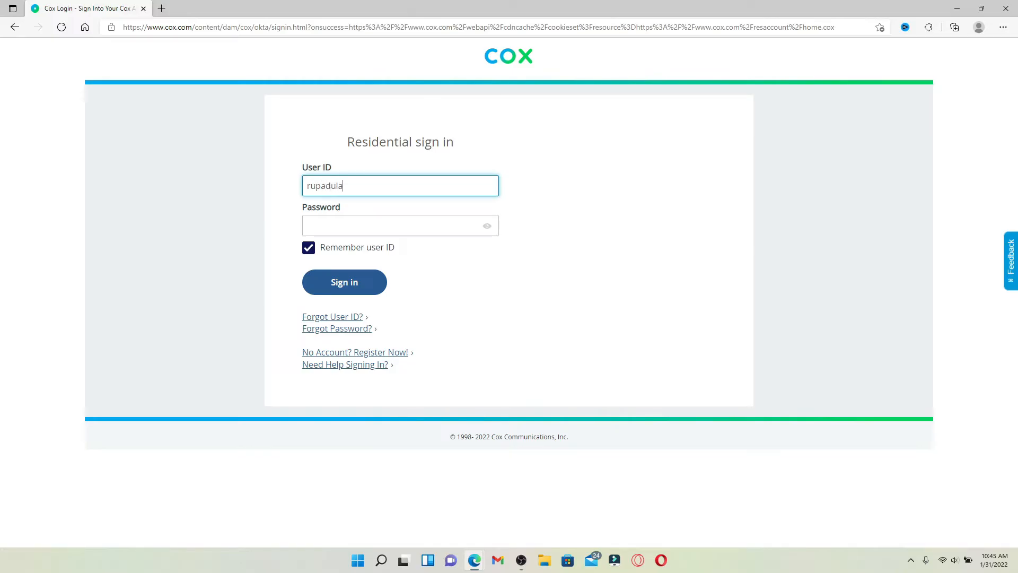
left_click(400, 225)
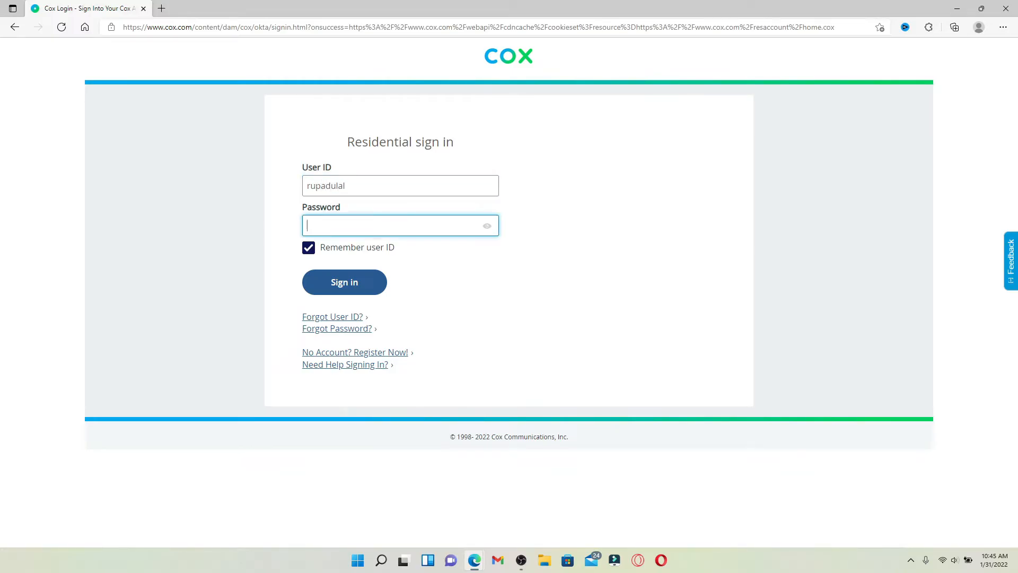
type("password")
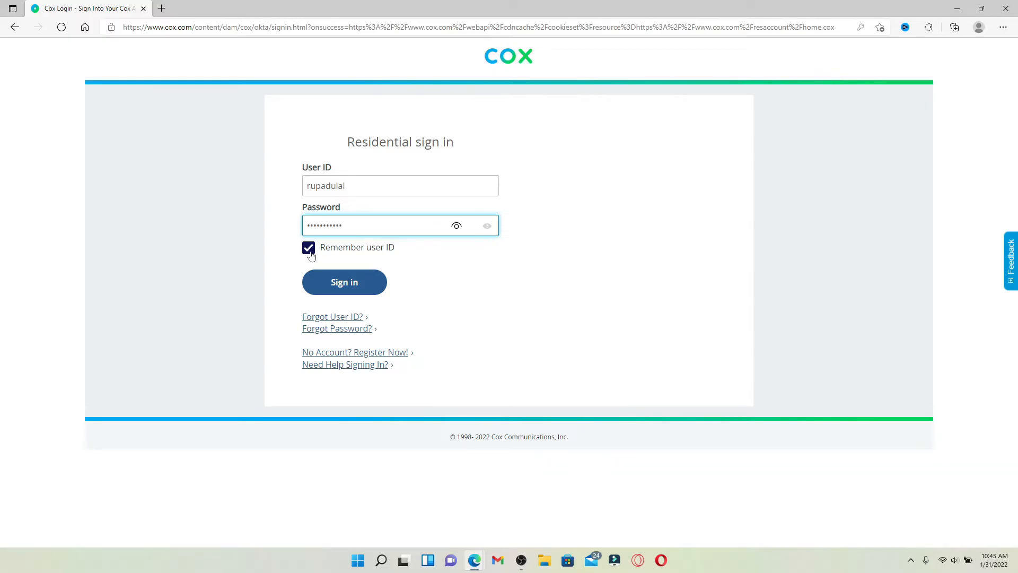
left_click(400, 225)
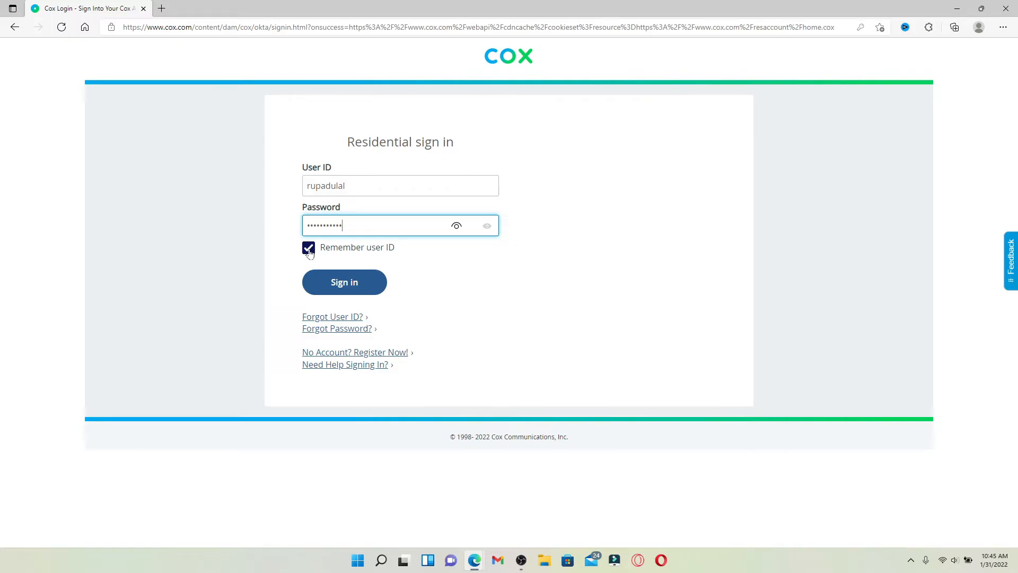
Uncheck 'Remember user ID' on the sign-in form.
left_click(308, 247)
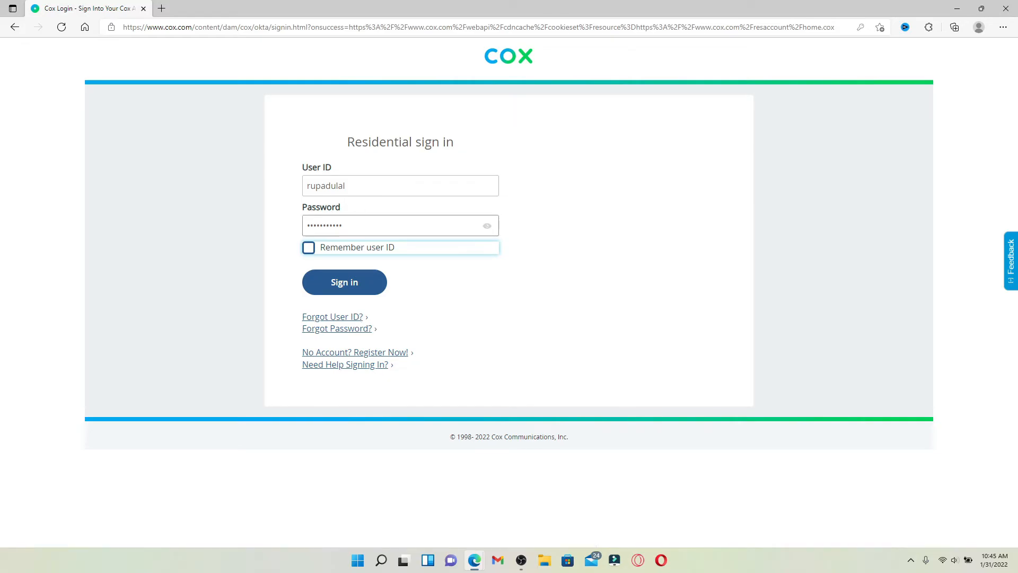
mouse_move(337, 328)
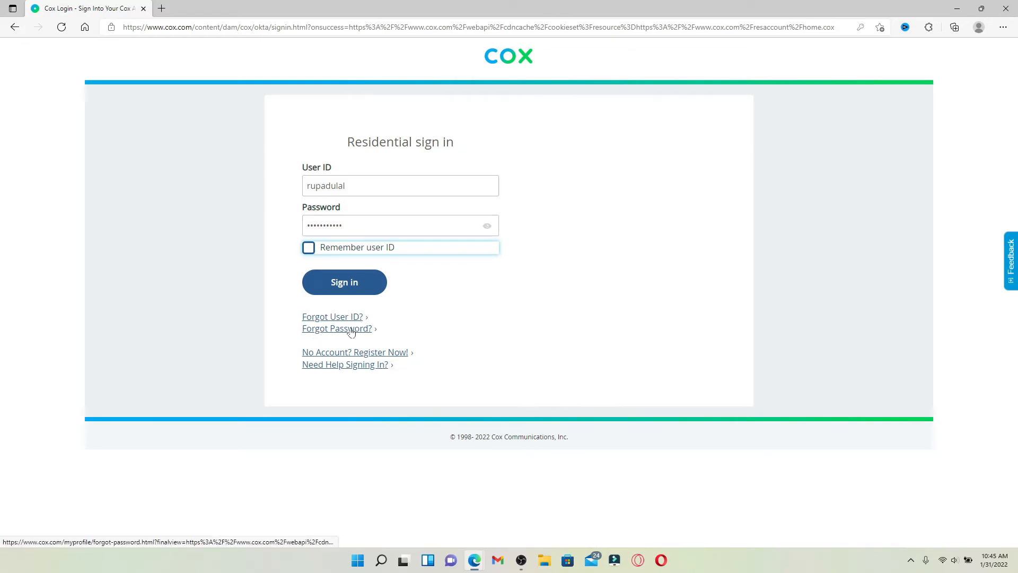